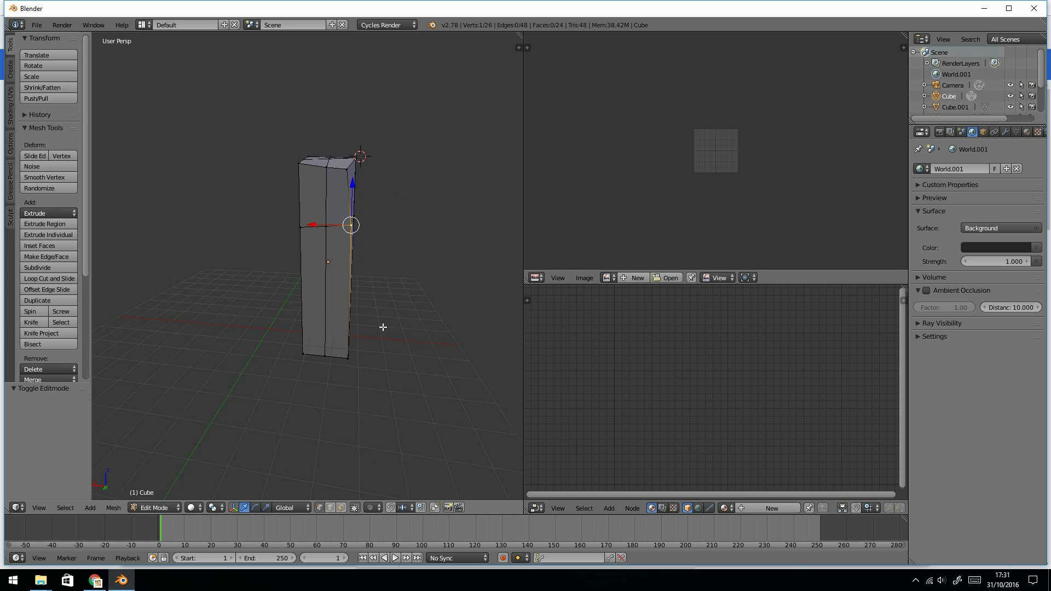
pyautogui.moveTo(359, 272)
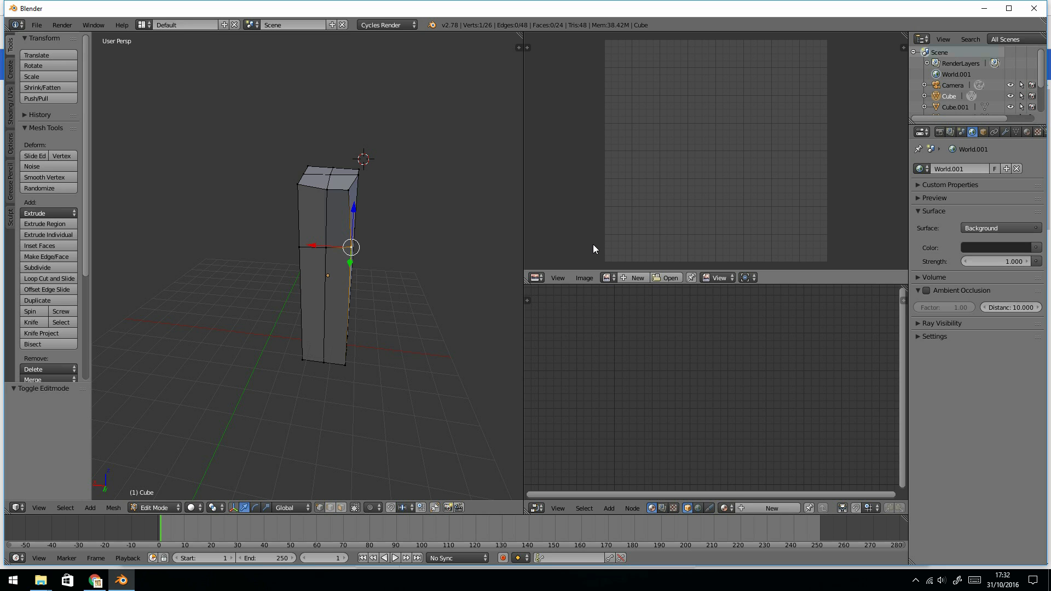
# Step: Create the blank 'wood' image in the material and Smart UV Project the post onto it
pyautogui.click(633, 277)
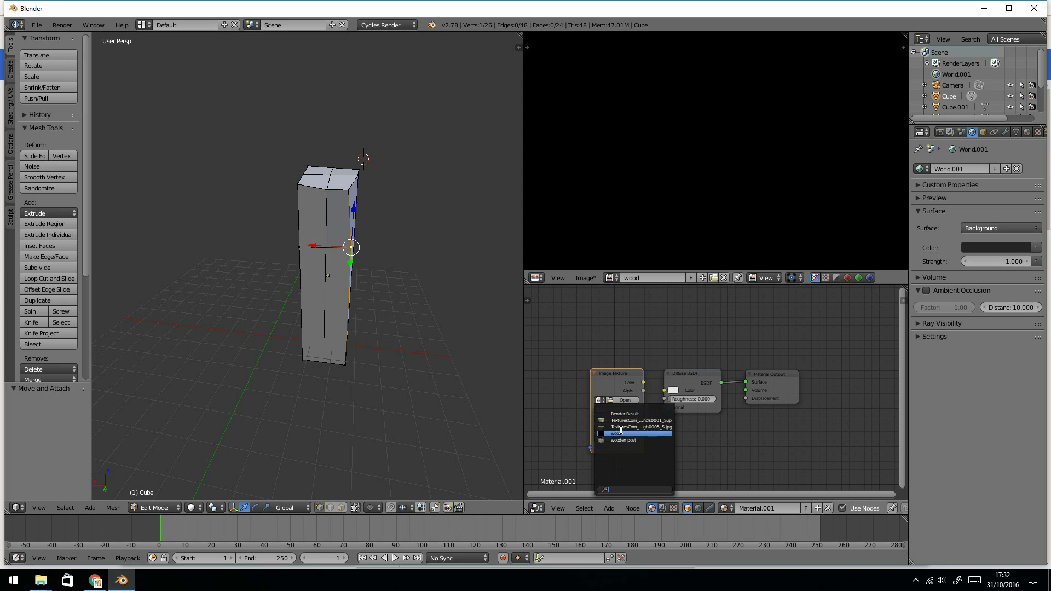
pyautogui.click(619, 433)
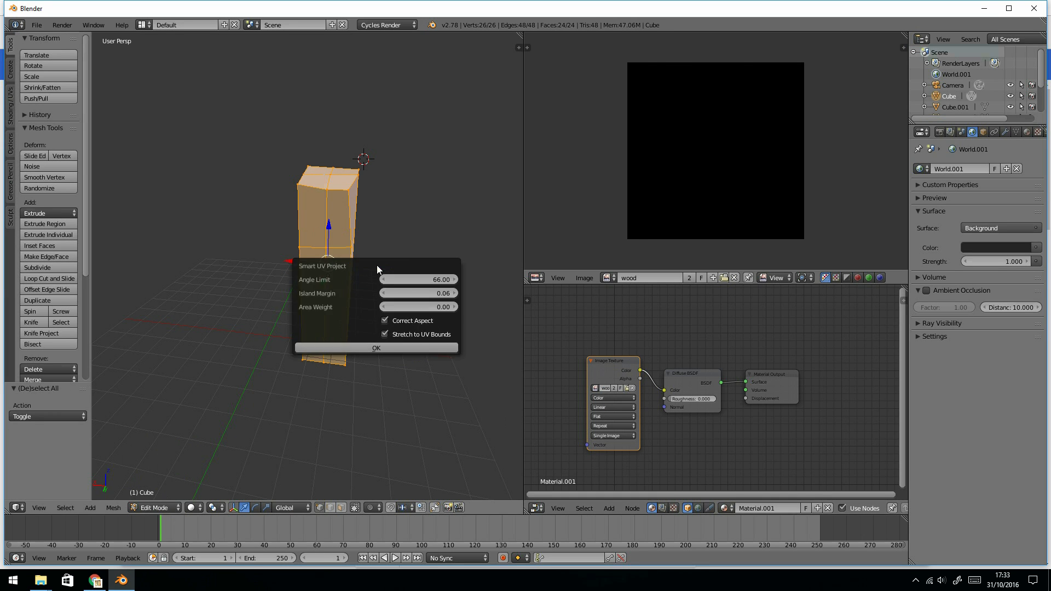
pyautogui.click(376, 347)
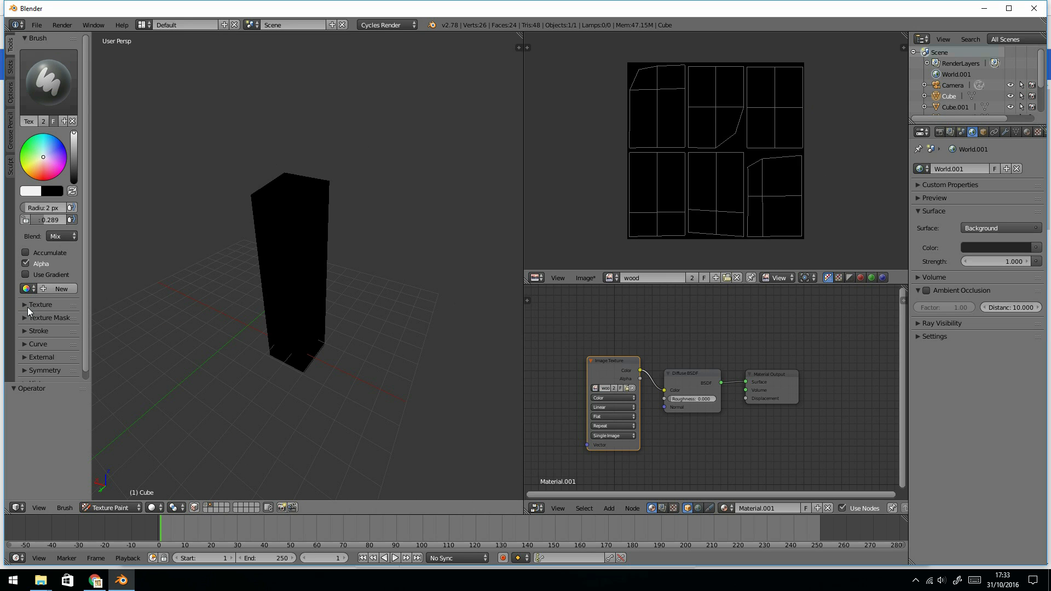
# Step: Add a new named brush texture and load the wood photo into it
pyautogui.click(39, 305)
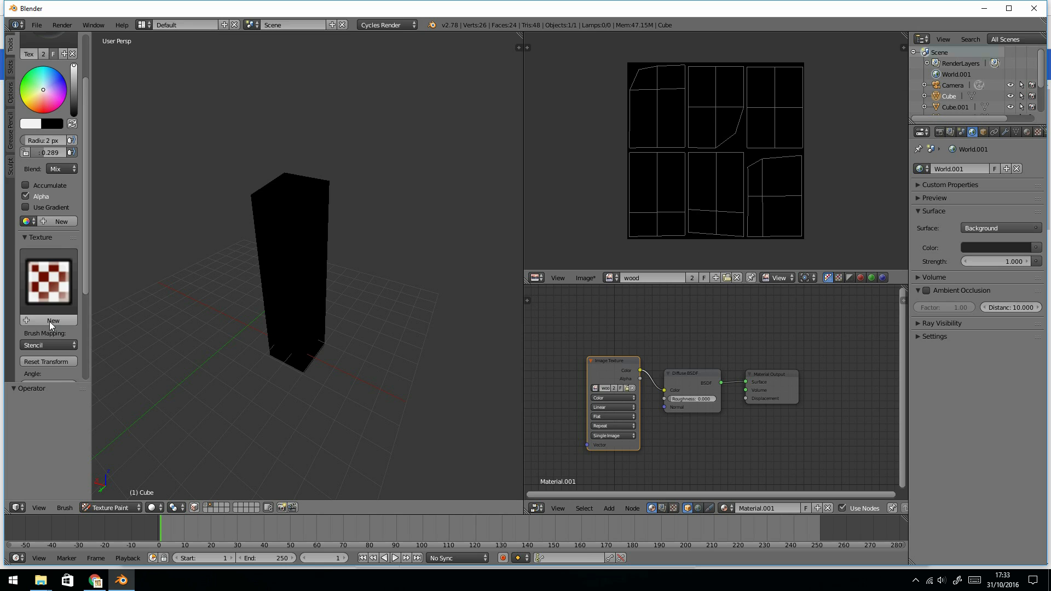
pyautogui.click(52, 319)
pyautogui.write('wo')
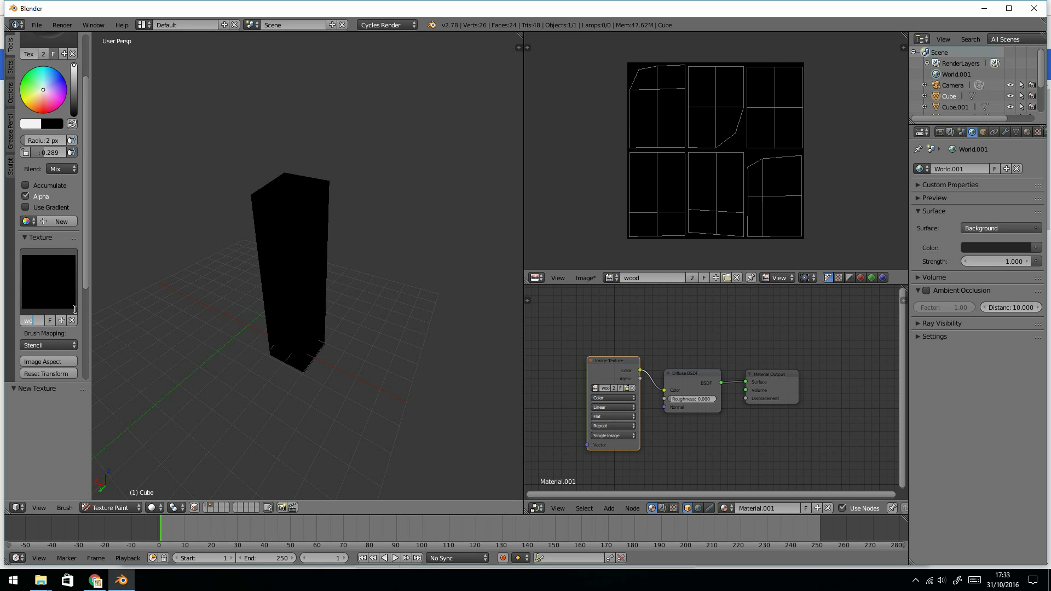
pyautogui.click(32, 321)
pyautogui.write('od b')
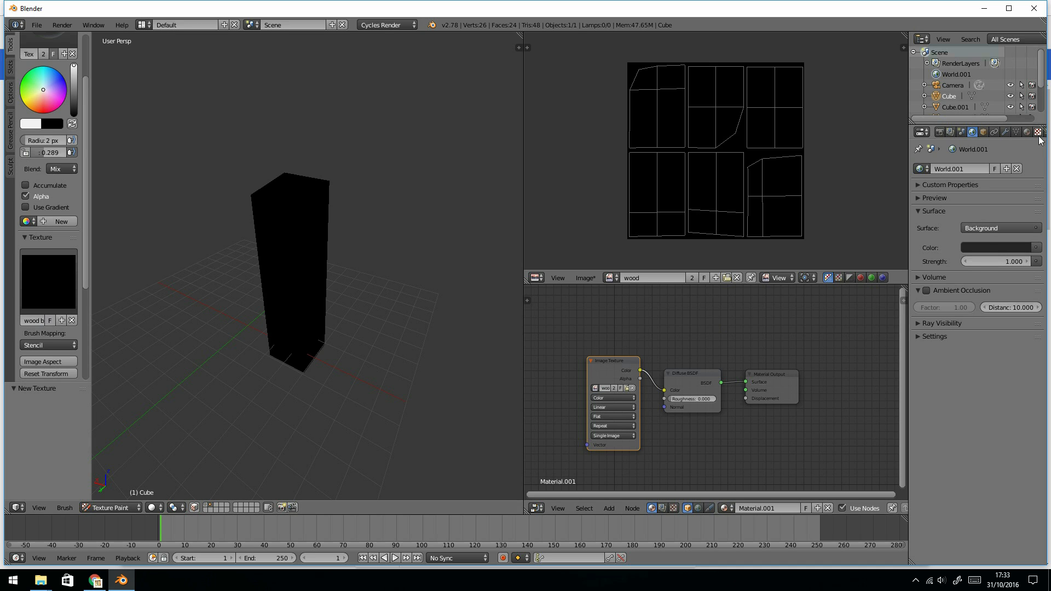
pyautogui.moveTo(1038, 131)
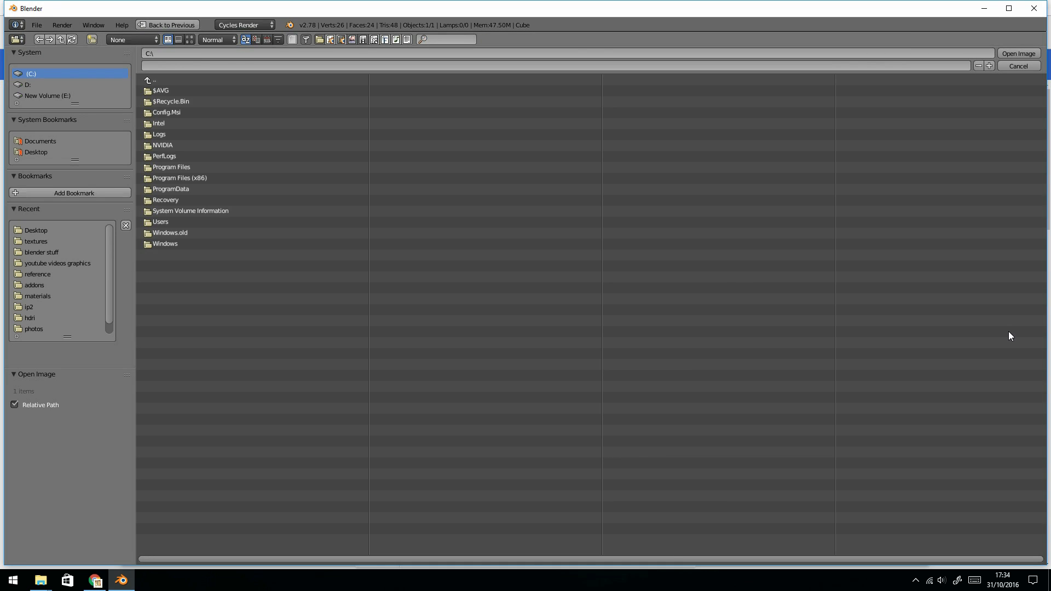
pyautogui.click(1018, 52)
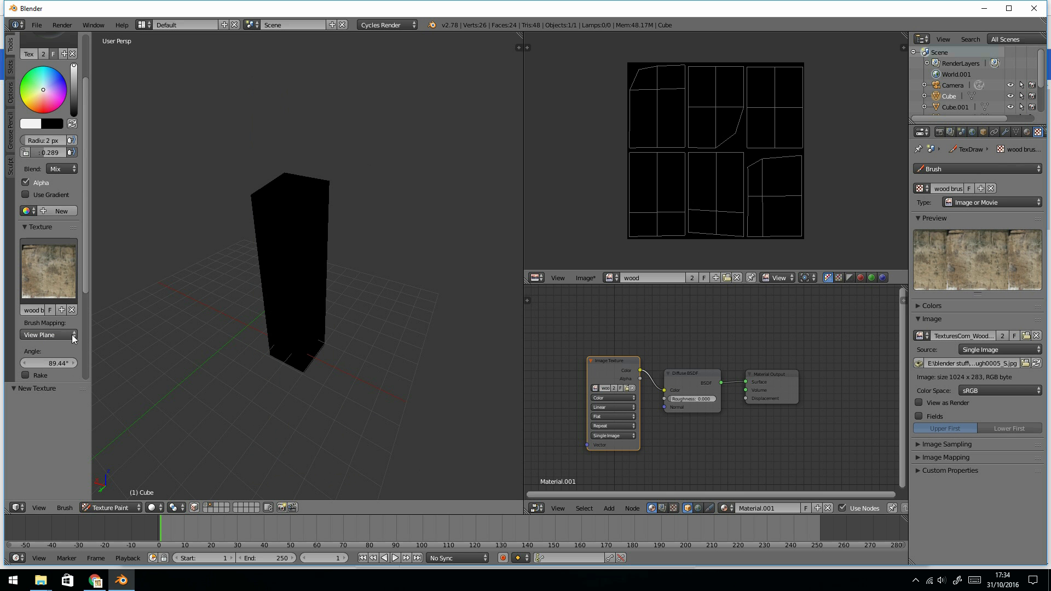
pyautogui.moveTo(286, 285)
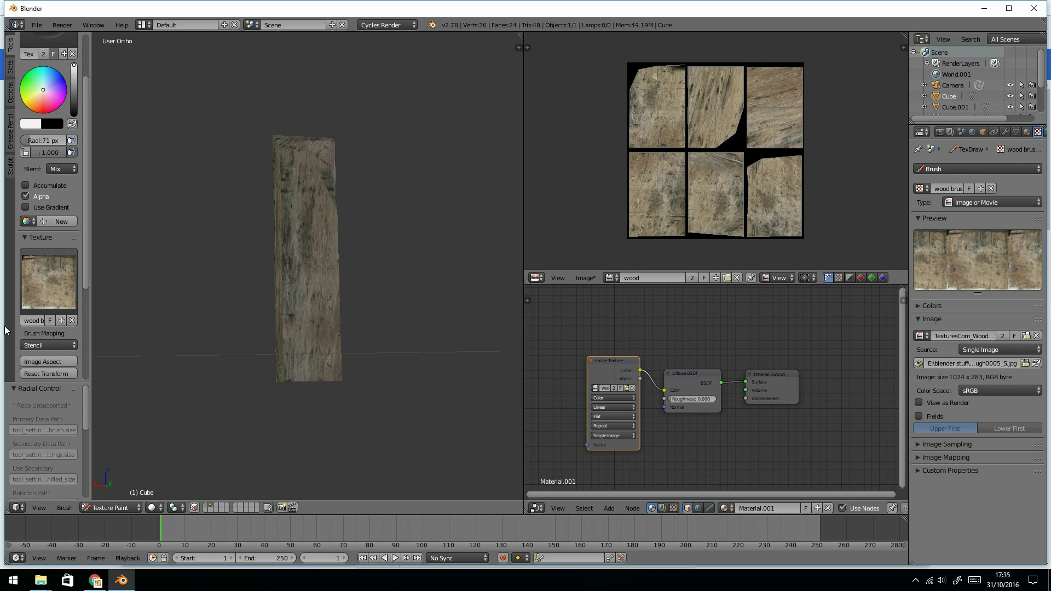
# Step: Switch the brush texture mapping from Stencil to Random after painting the sides
pyautogui.click(47, 345)
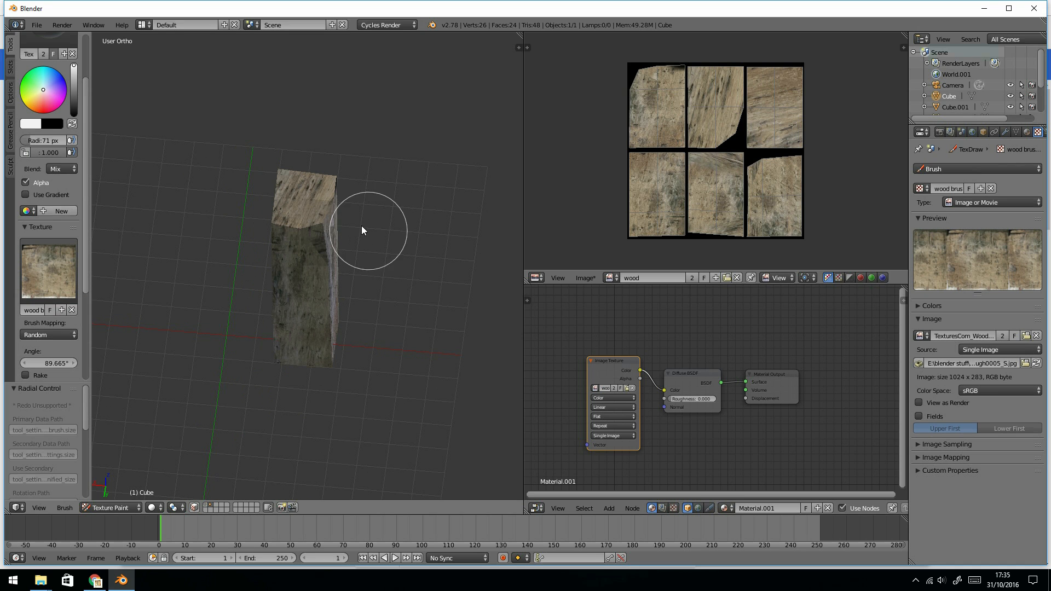
pyautogui.moveTo(338, 231)
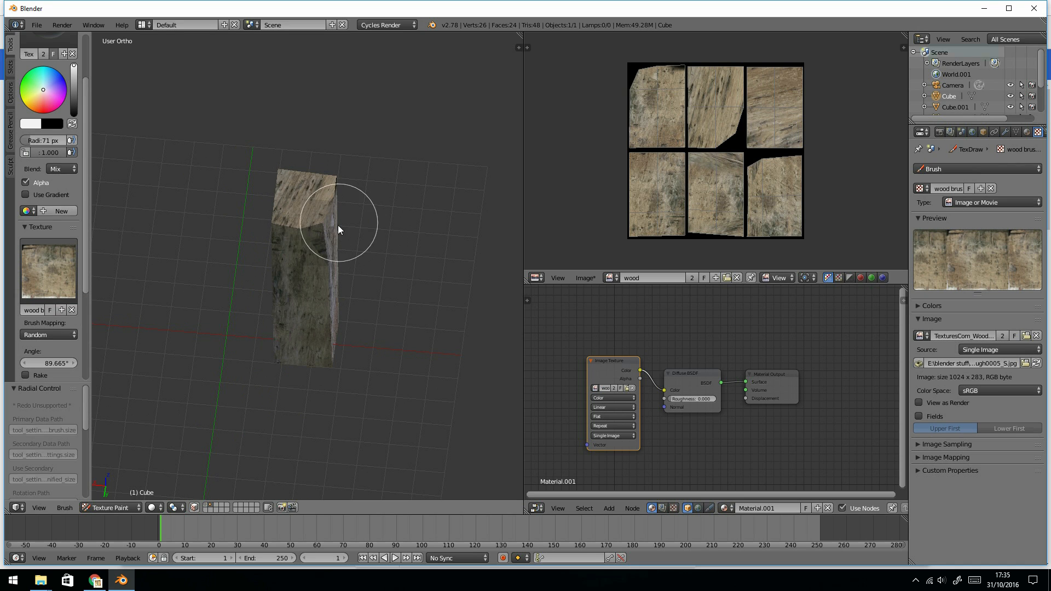
pyautogui.moveTo(316, 213)
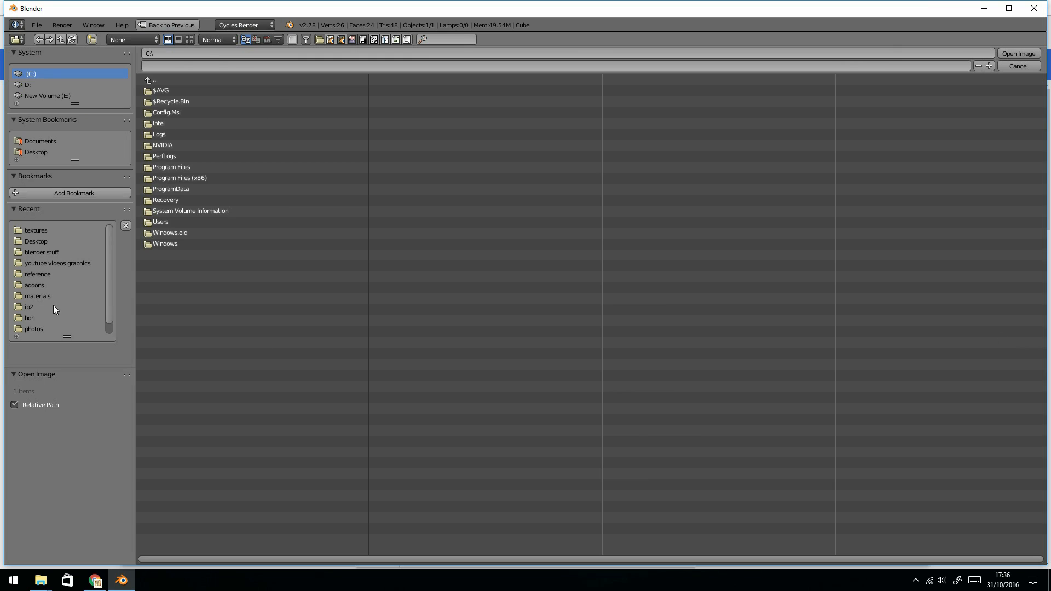
# Step: Browse to the recent folder holding the end-grain wood photo for the second brush texture
pyautogui.click(36, 229)
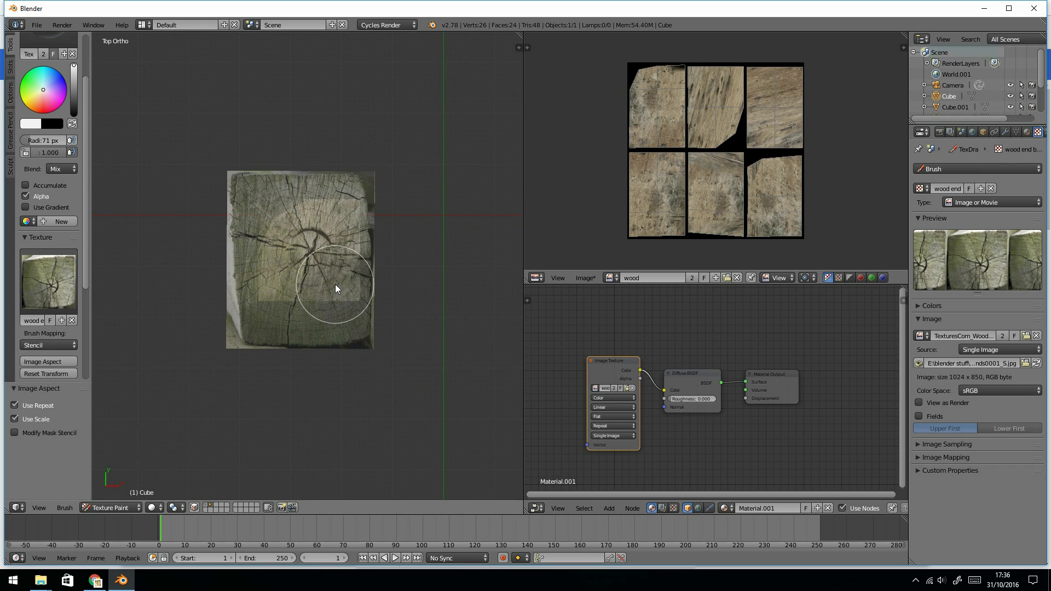
# Step: Paint the end-grain stencil onto the top face, then return the brush to the side-wood texture
pyautogui.moveTo(335, 287); pyautogui.dragTo(302, 284)
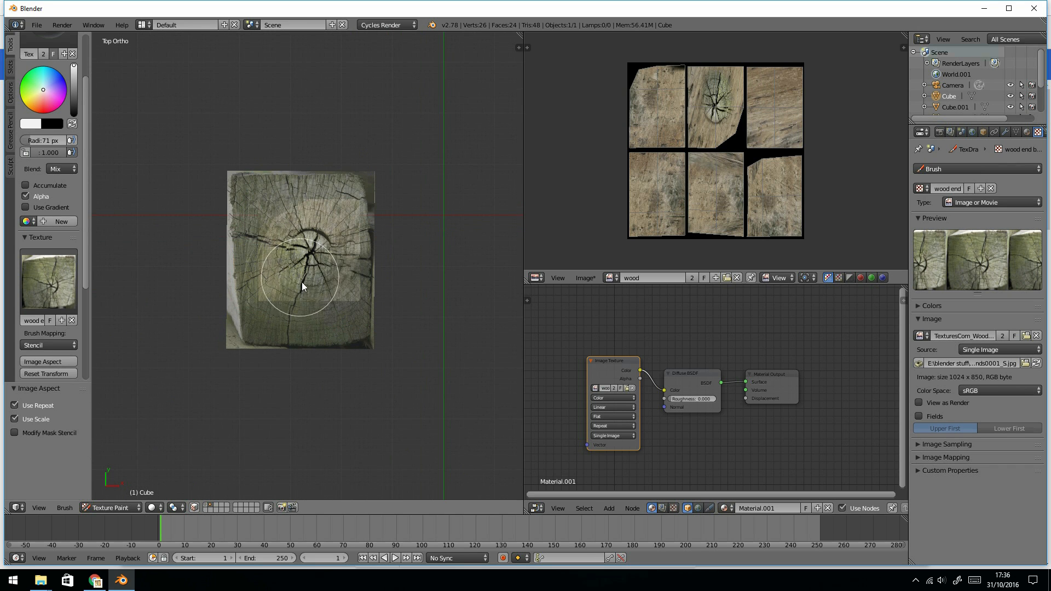
pyautogui.moveTo(303, 287); pyautogui.dragTo(312, 267)
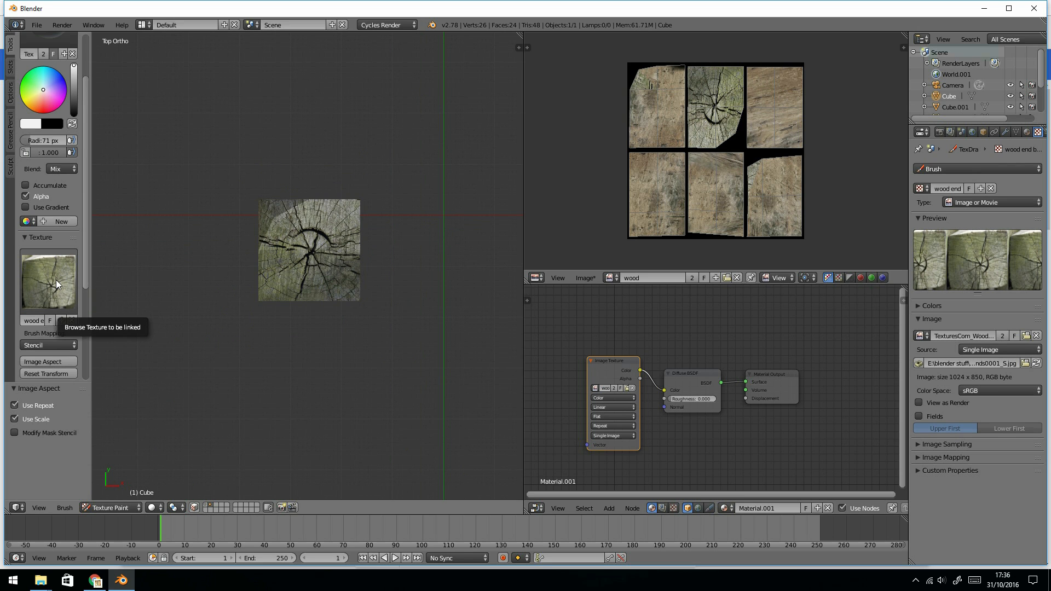
pyautogui.click(47, 332)
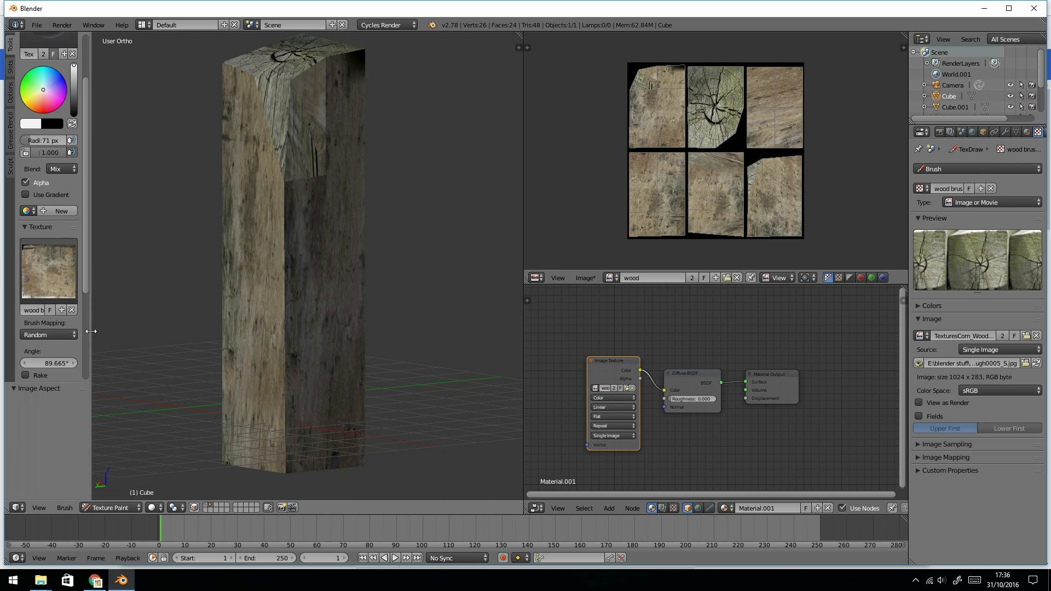
# Step: Set brush mapping to Stencil and unlink the wood texture, leaving a plain brush
pyautogui.click(47, 334)
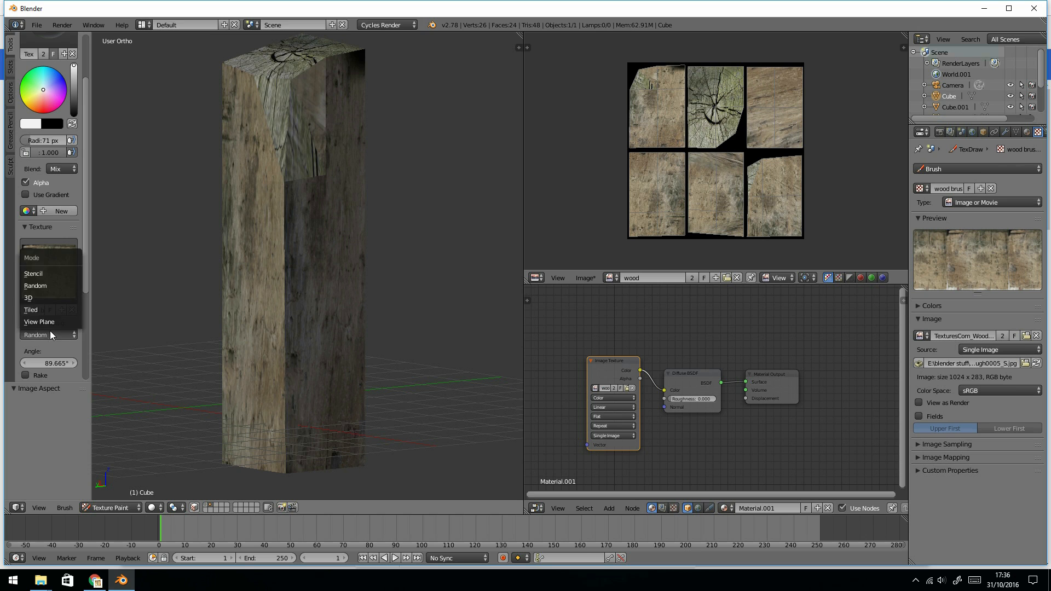
pyautogui.click(33, 273)
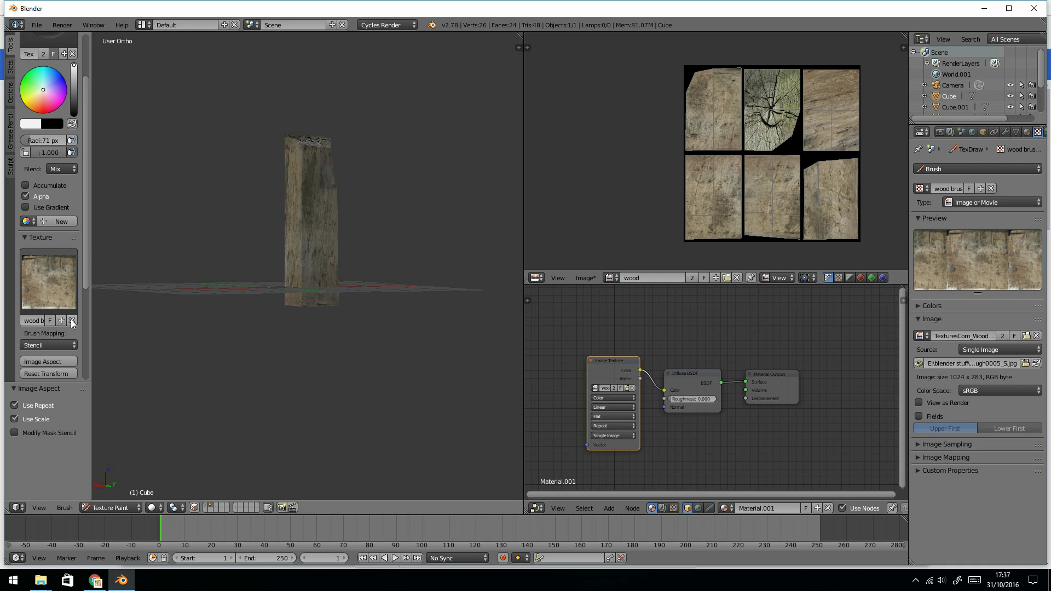
pyautogui.click(71, 320)
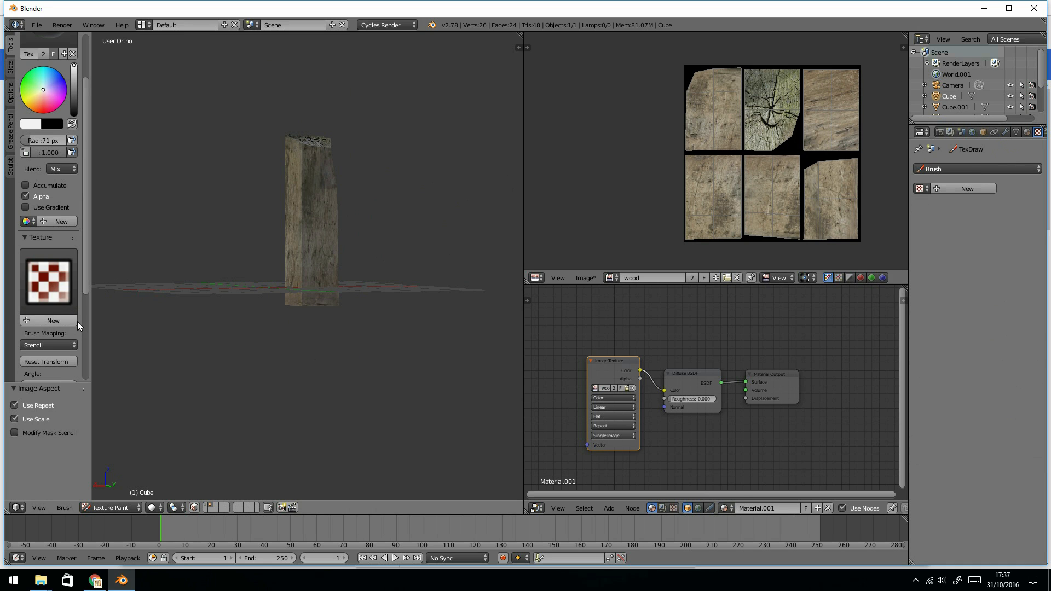
pyautogui.click(26, 319)
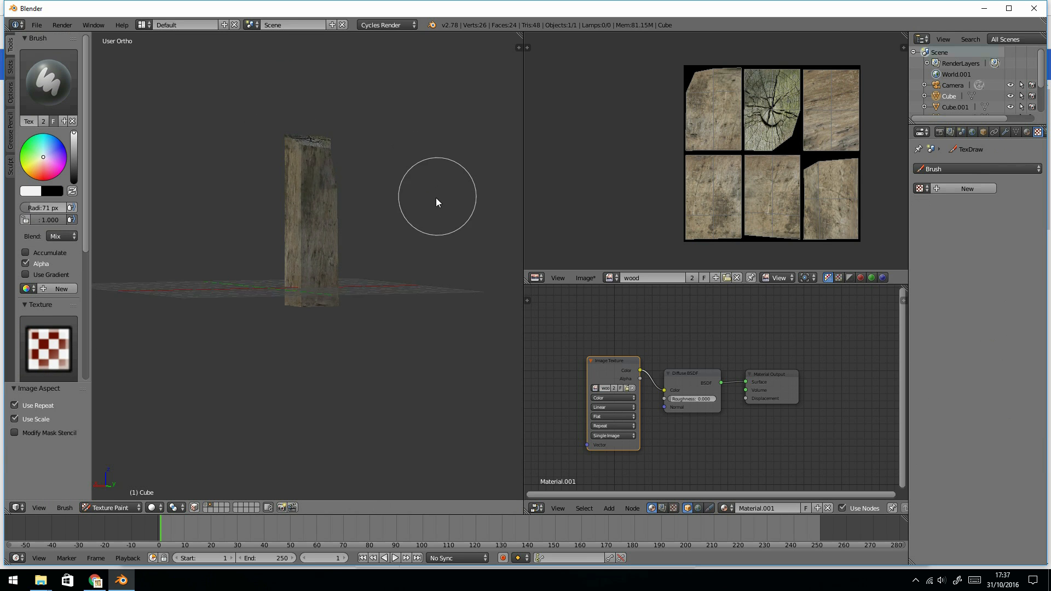
# Step: Dab wood texture onto the post and orbit to check its sides and end-grain top
pyautogui.moveTo(435, 202); pyautogui.dragTo(354, 215)
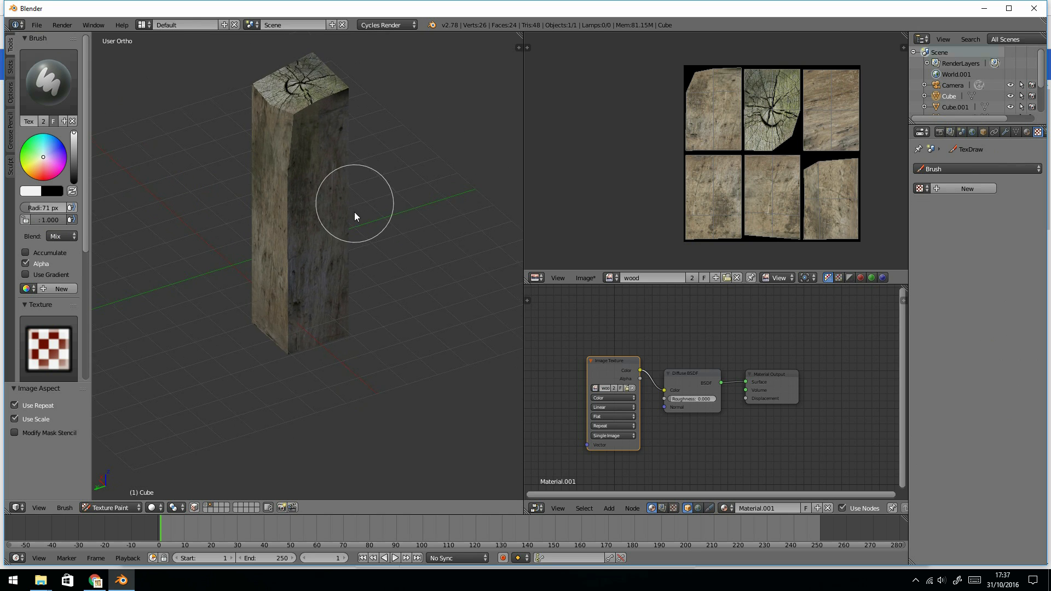
pyautogui.moveTo(355, 217); pyautogui.dragTo(309, 276)
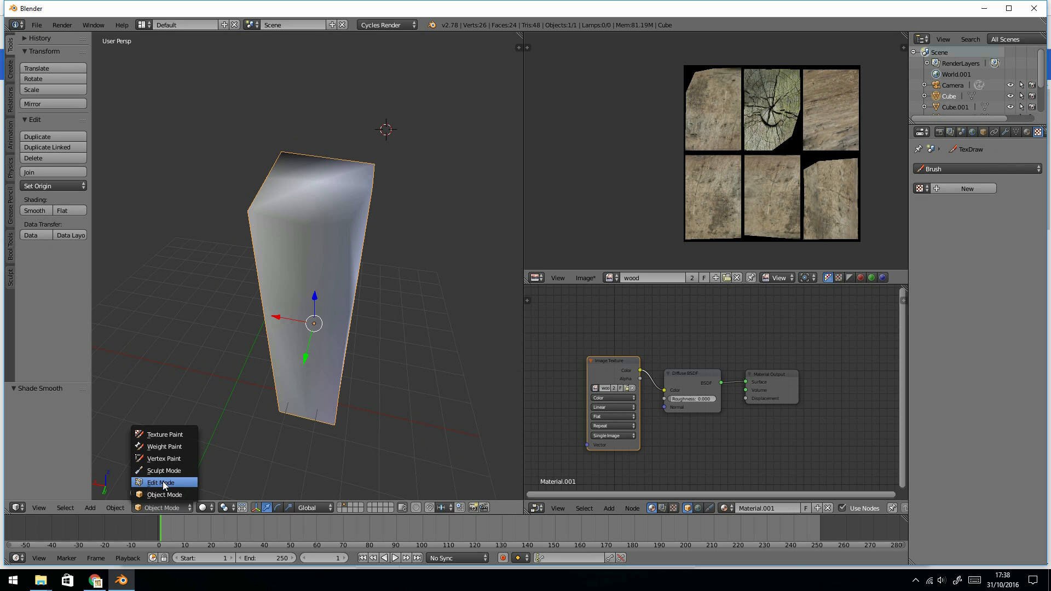
pyautogui.click(164, 434)
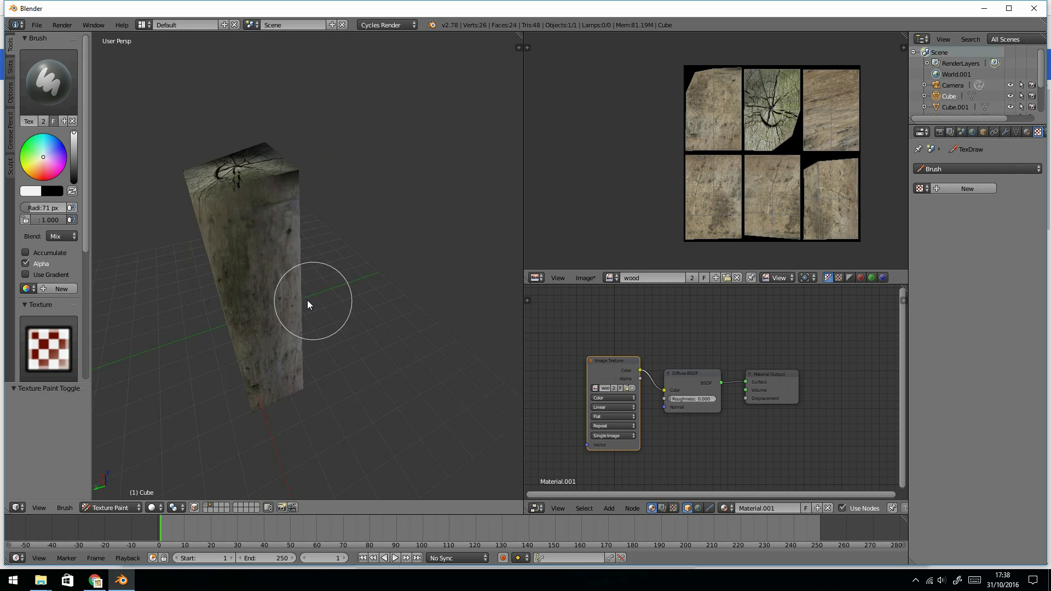
pyautogui.moveTo(309, 305); pyautogui.dragTo(281, 242)
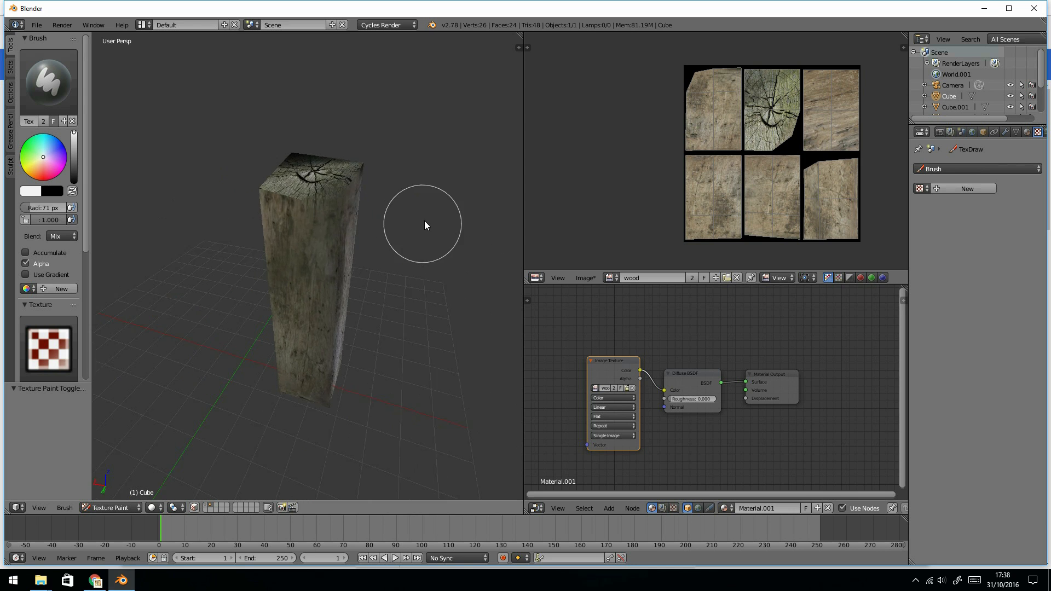
pyautogui.moveTo(422, 224); pyautogui.dragTo(329, 395)
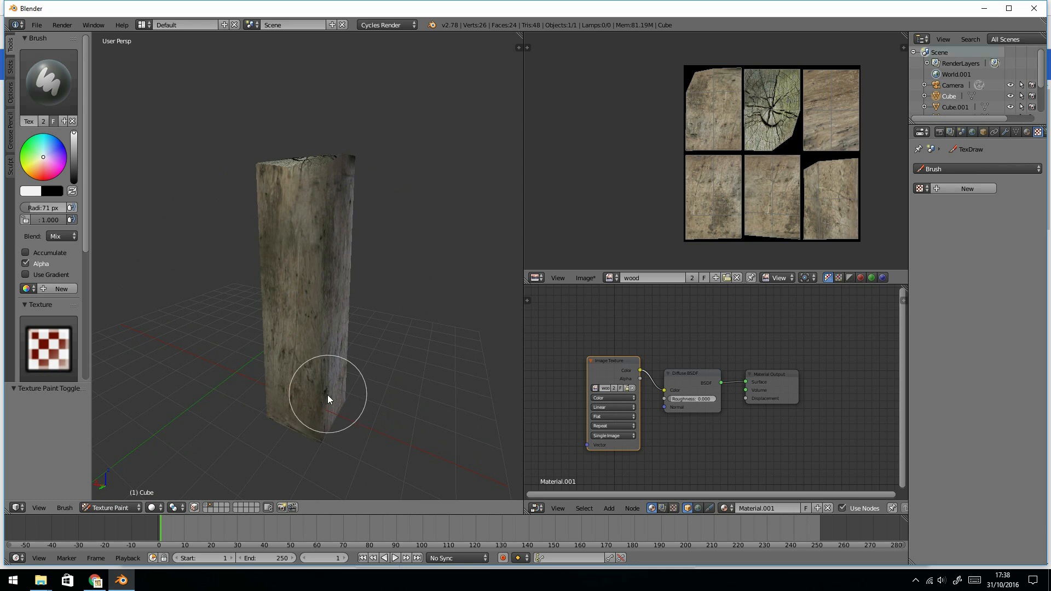
pyautogui.moveTo(344, 467)
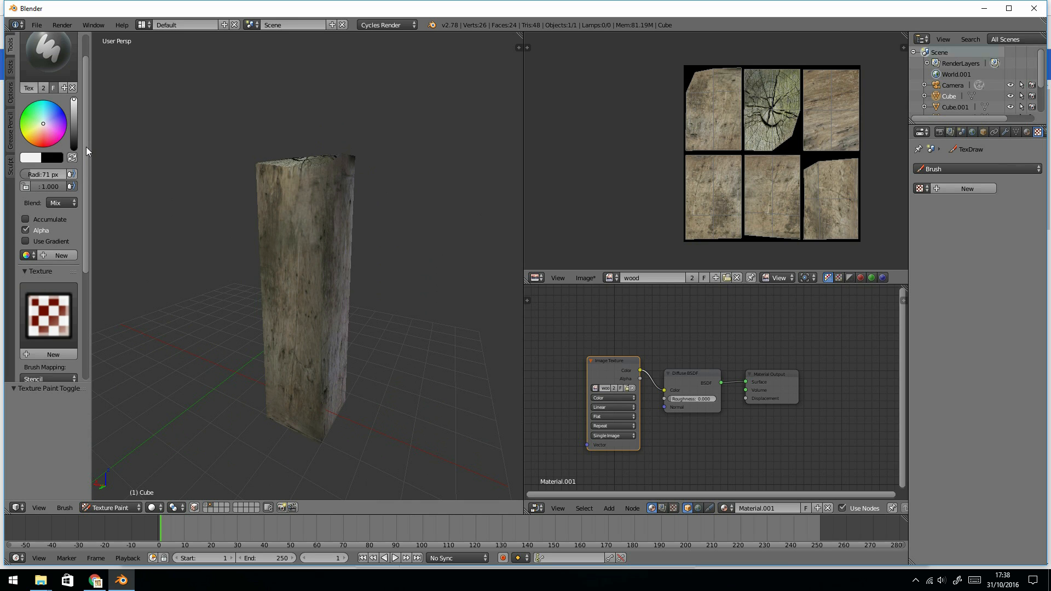
# Step: Switch the brush to Screen blending and lighten the post's edges with strokes
pyautogui.click(57, 203)
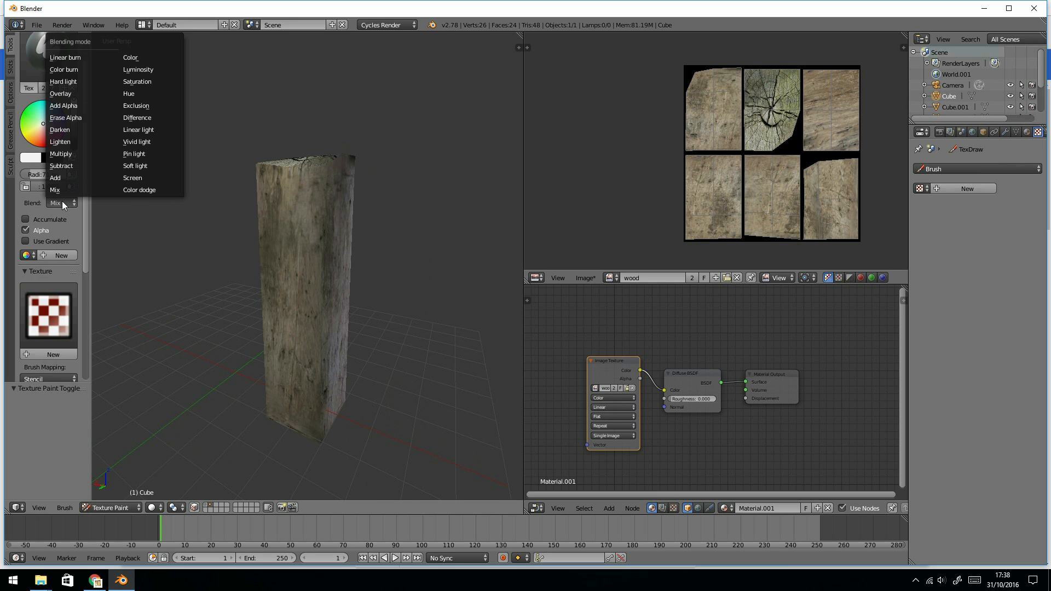
pyautogui.moveTo(60, 165)
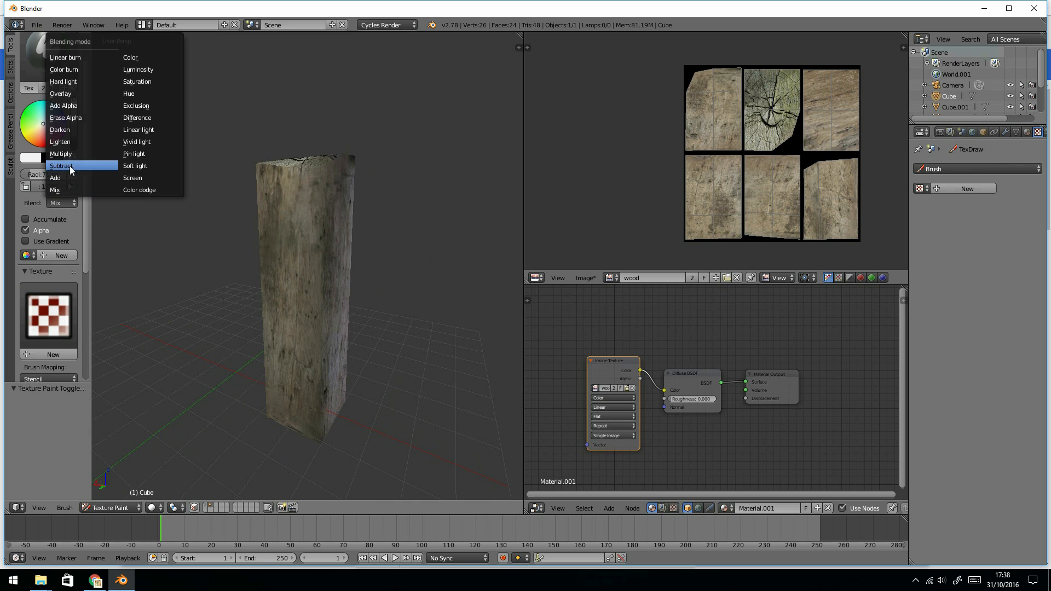
pyautogui.moveTo(132, 177)
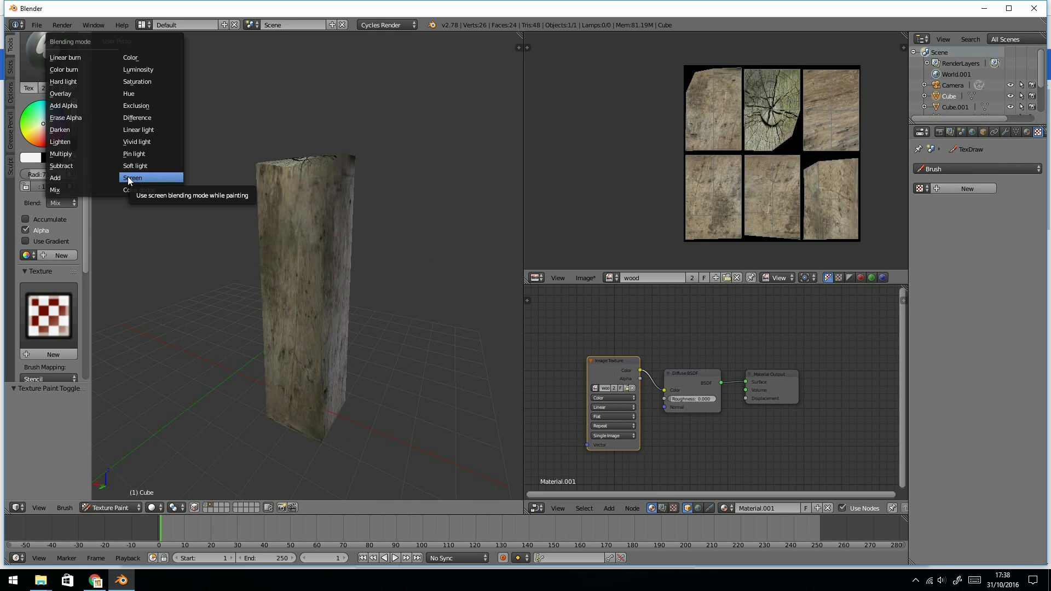
pyautogui.click(133, 177)
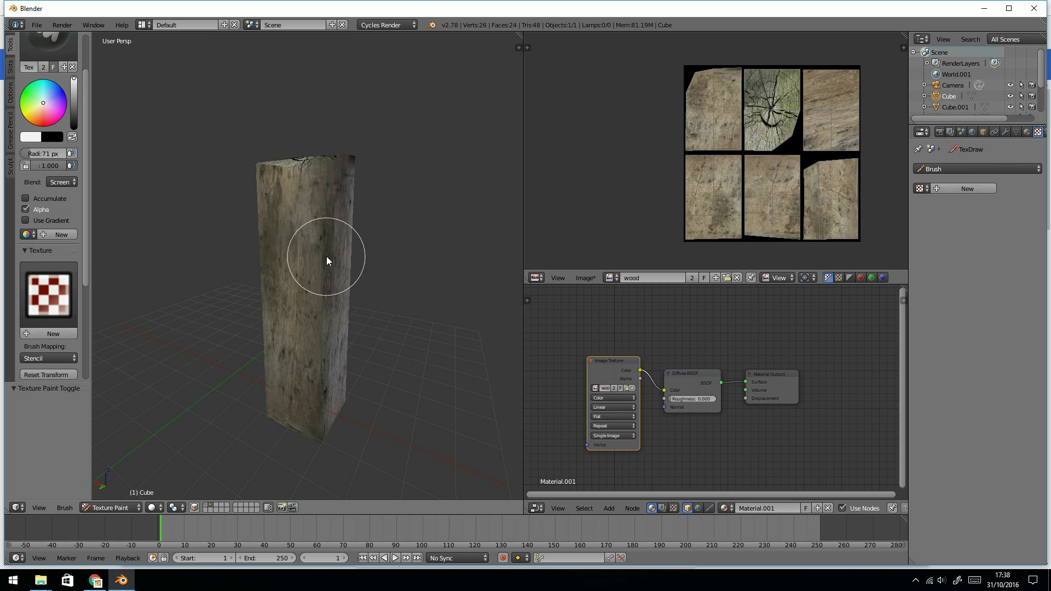
pyautogui.moveTo(375, 310)
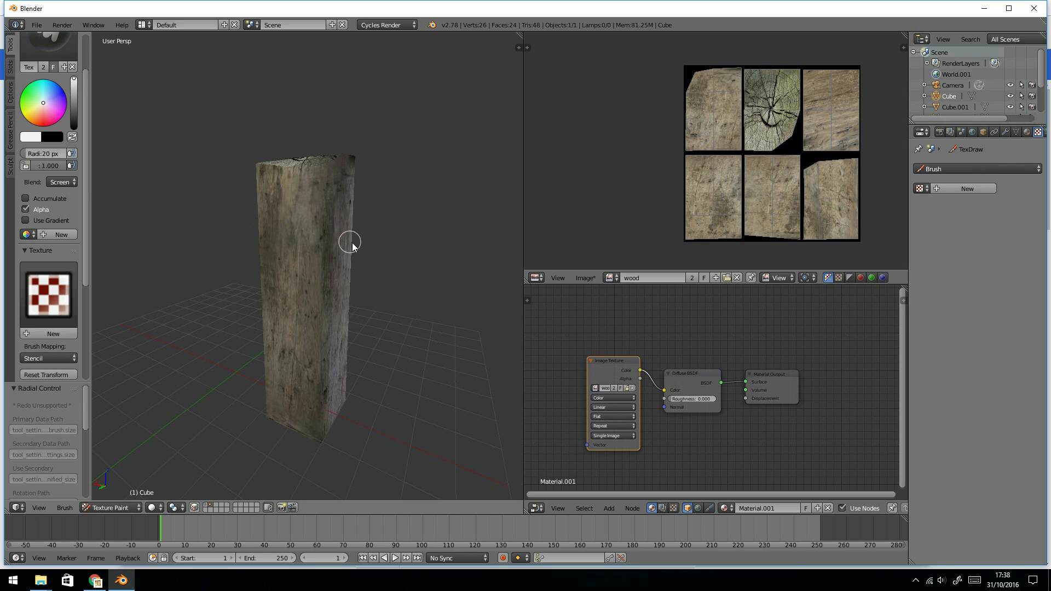
pyautogui.moveTo(348, 241); pyautogui.dragTo(307, 209)
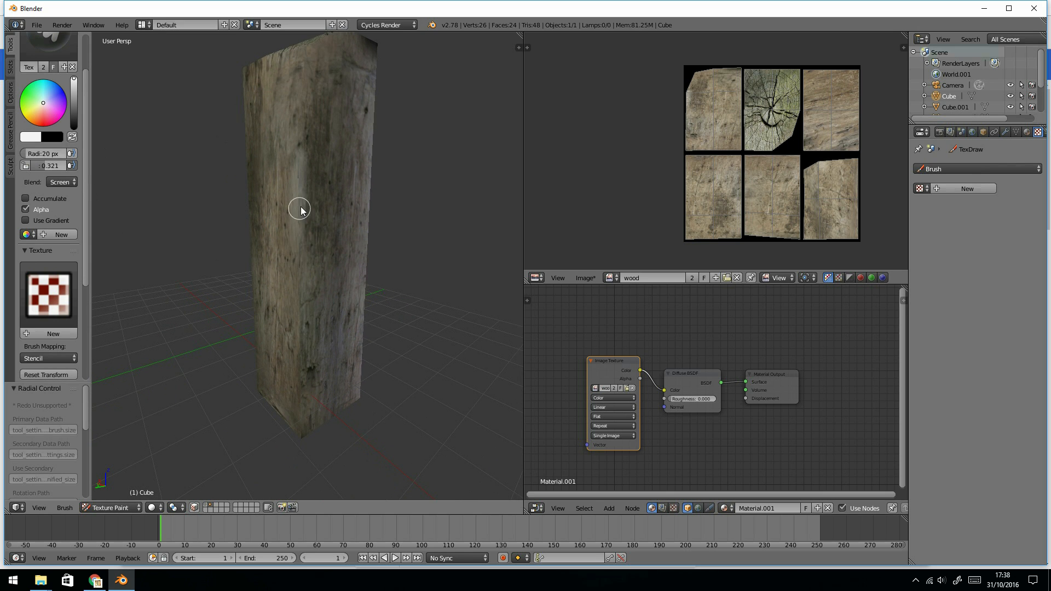
pyautogui.moveTo(300, 208); pyautogui.dragTo(295, 351)
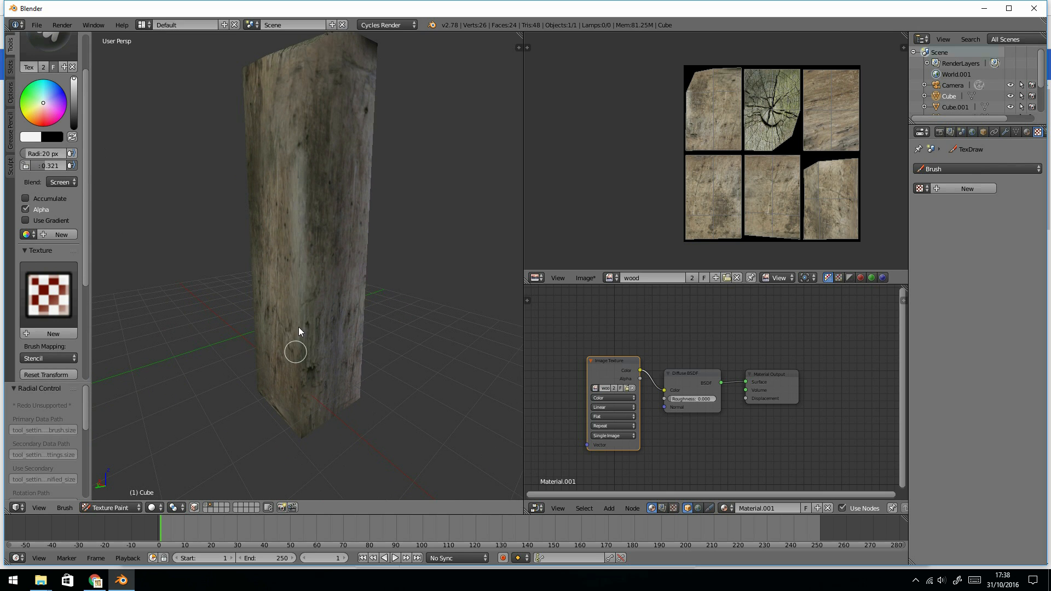
pyautogui.moveTo(294, 352); pyautogui.dragTo(342, 372)
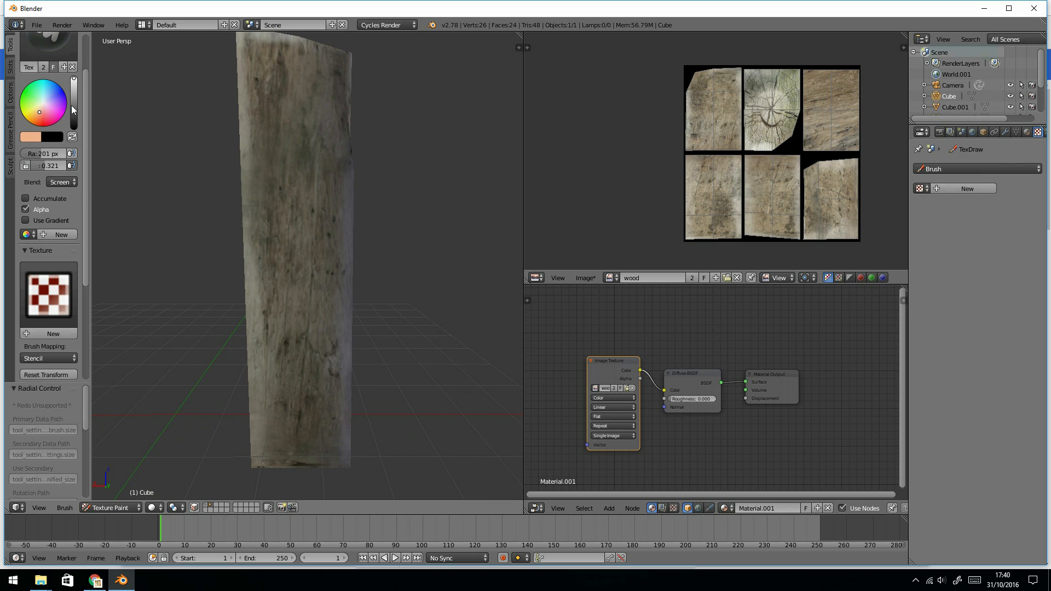
# Step: Set the brush to Multiply blending with black and turn to the end-grain top
pyautogui.click(59, 182)
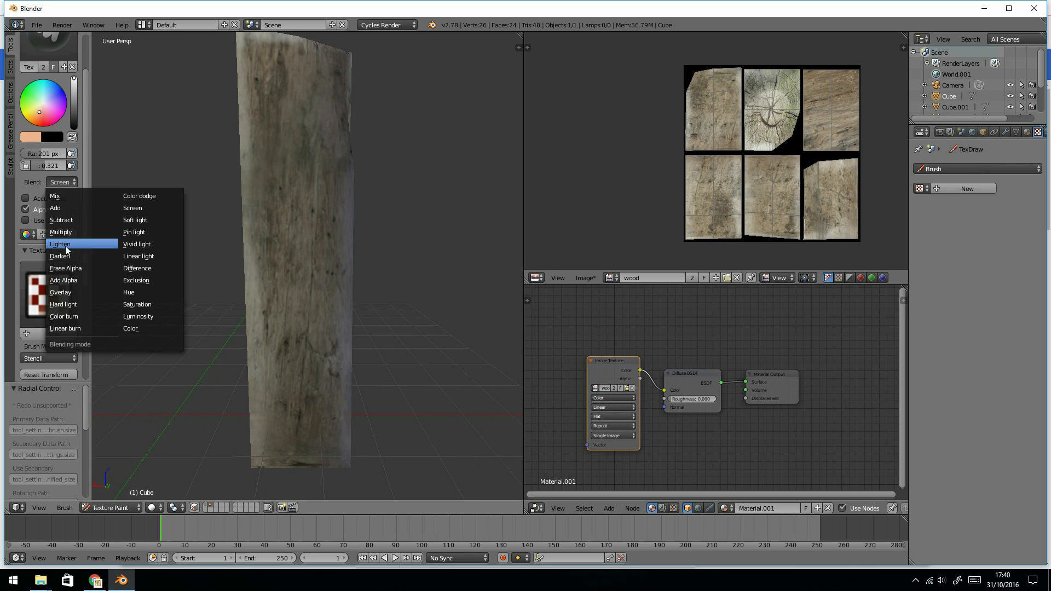
pyautogui.click(60, 231)
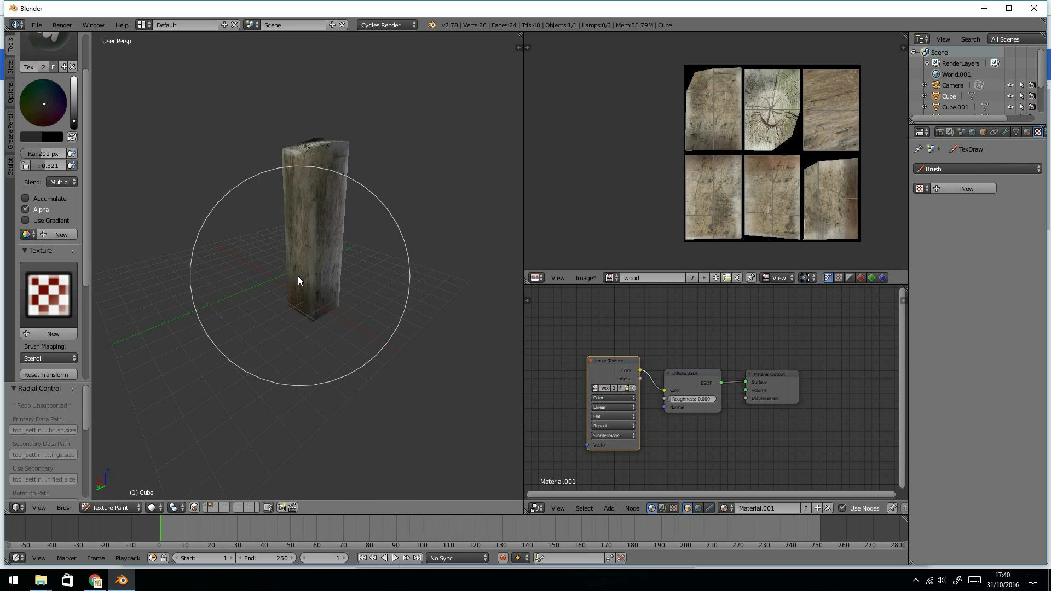
pyautogui.moveTo(298, 280); pyautogui.dragTo(362, 231)
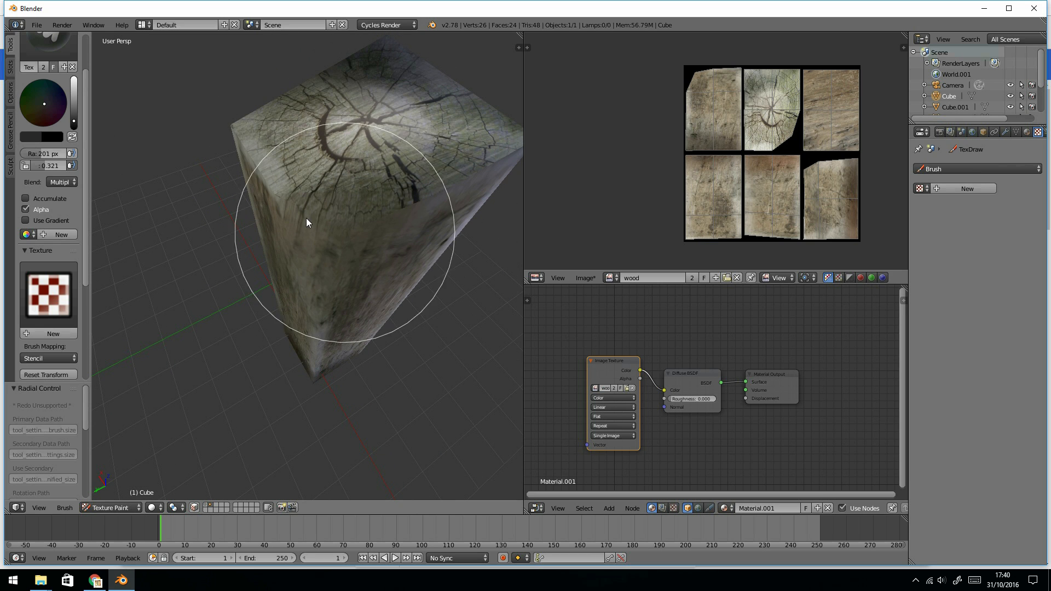
# Step: Try Mix blending, then settle back on Multiply with a 3 px radius
pyautogui.click(61, 182)
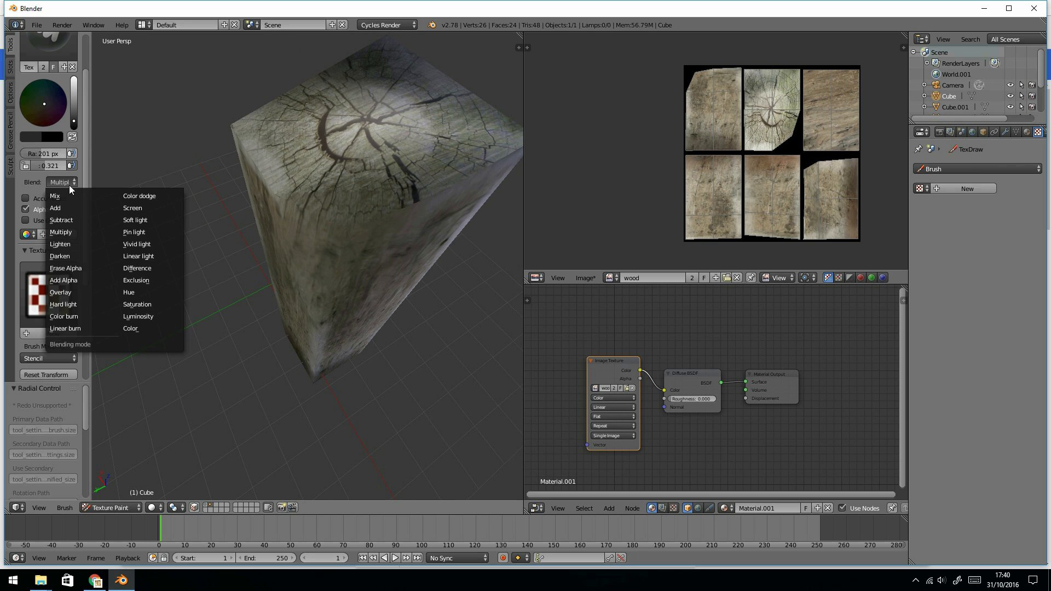
pyautogui.click(55, 196)
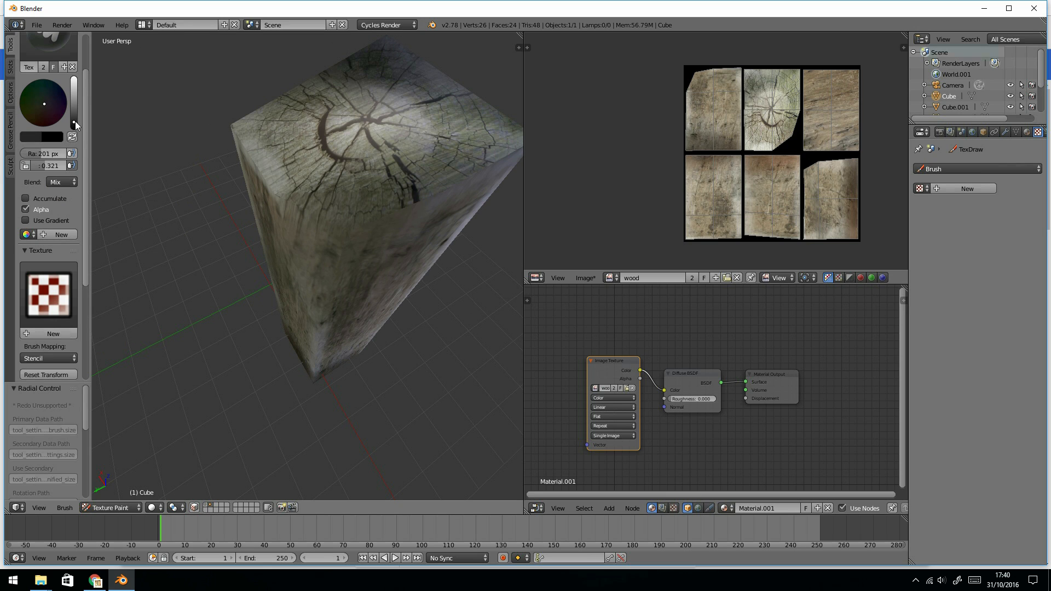
pyautogui.click(61, 182)
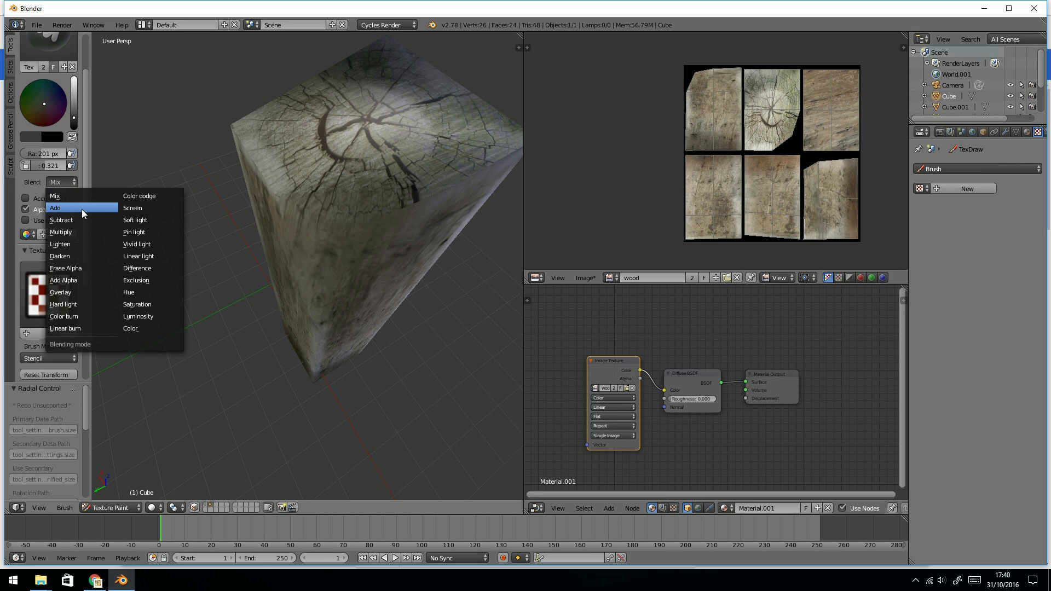
pyautogui.click(60, 232)
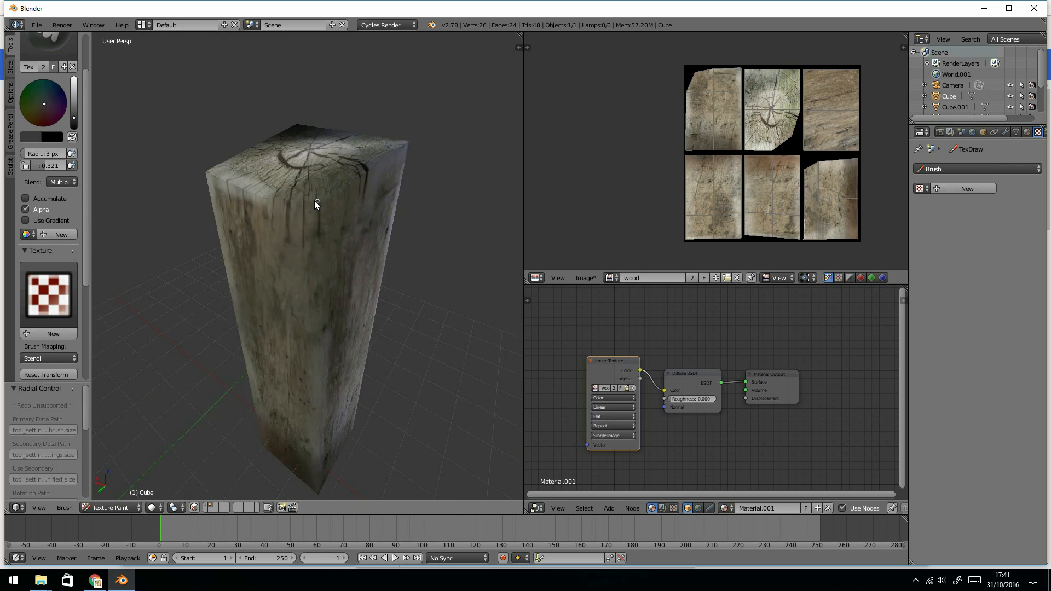
pyautogui.moveTo(315, 203); pyautogui.dragTo(293, 306)
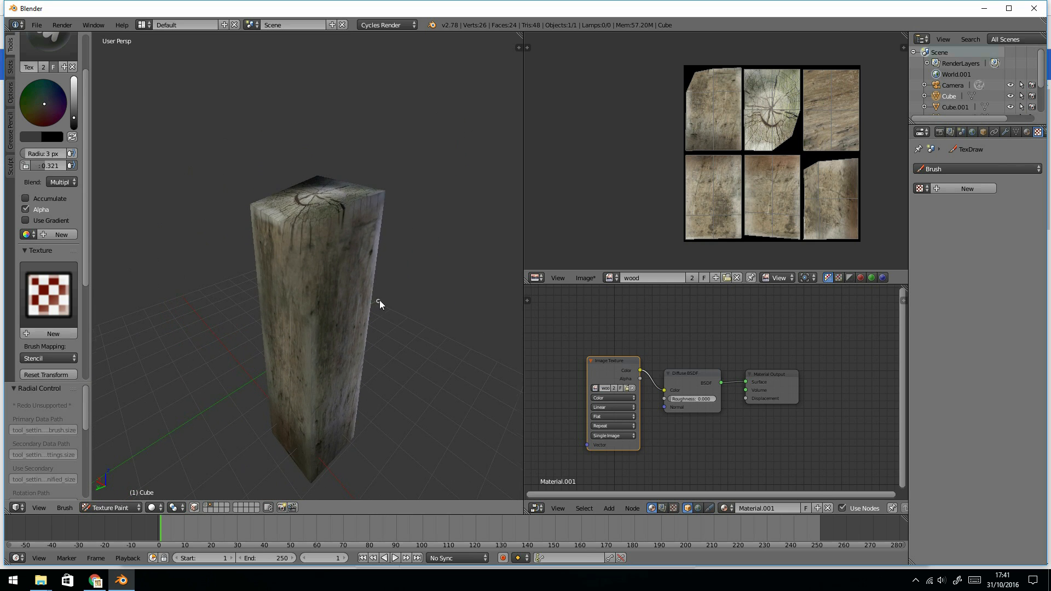
# Step: Set the brush Blend mode to Screen so strokes lighten, keeping the 3 px radius
pyautogui.click(60, 181)
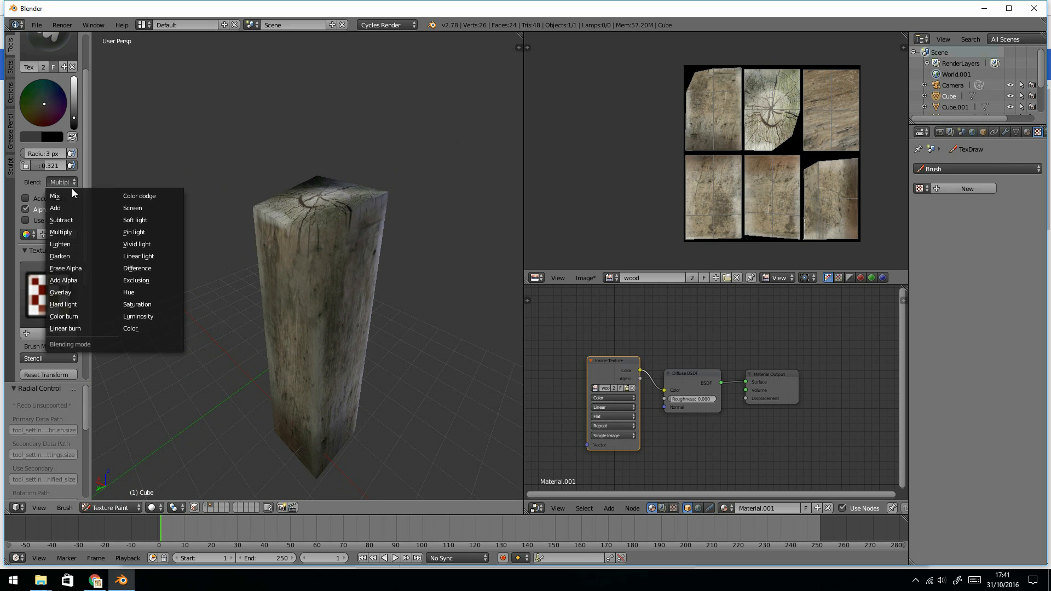
pyautogui.moveTo(134, 291)
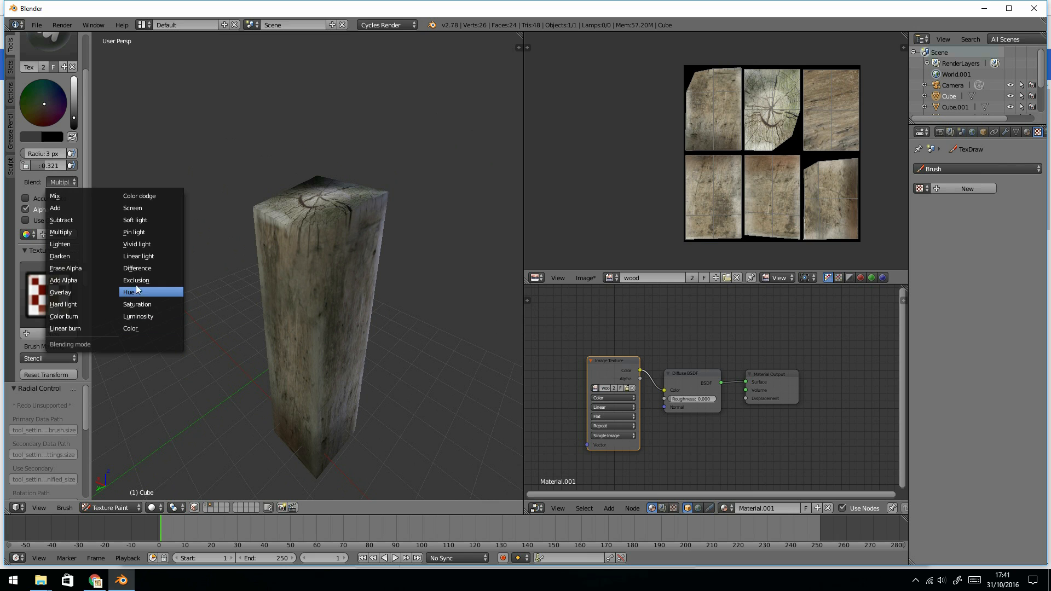
pyautogui.moveTo(90, 232)
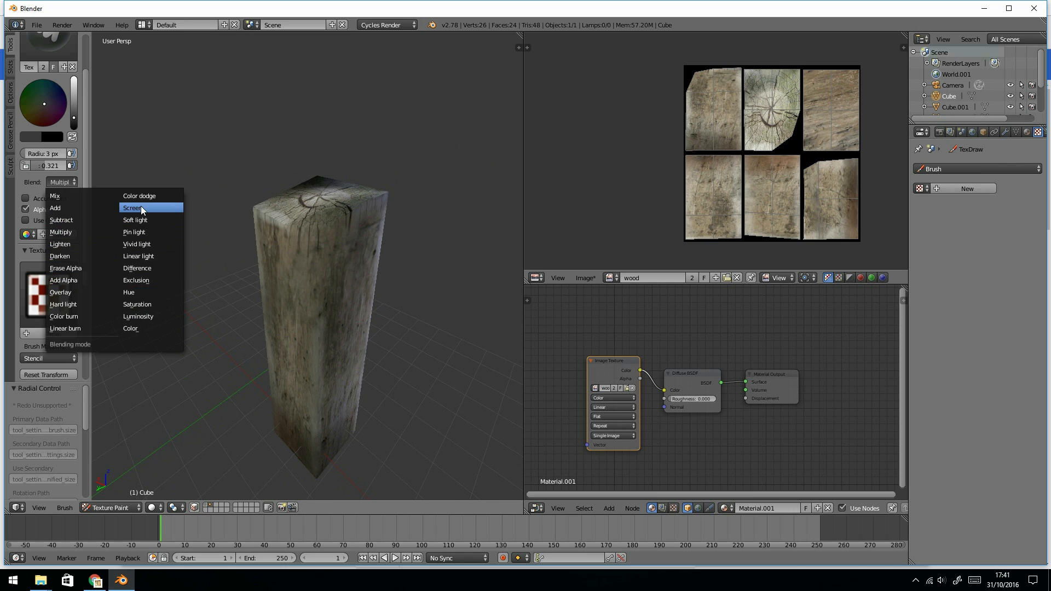
pyautogui.click(133, 208)
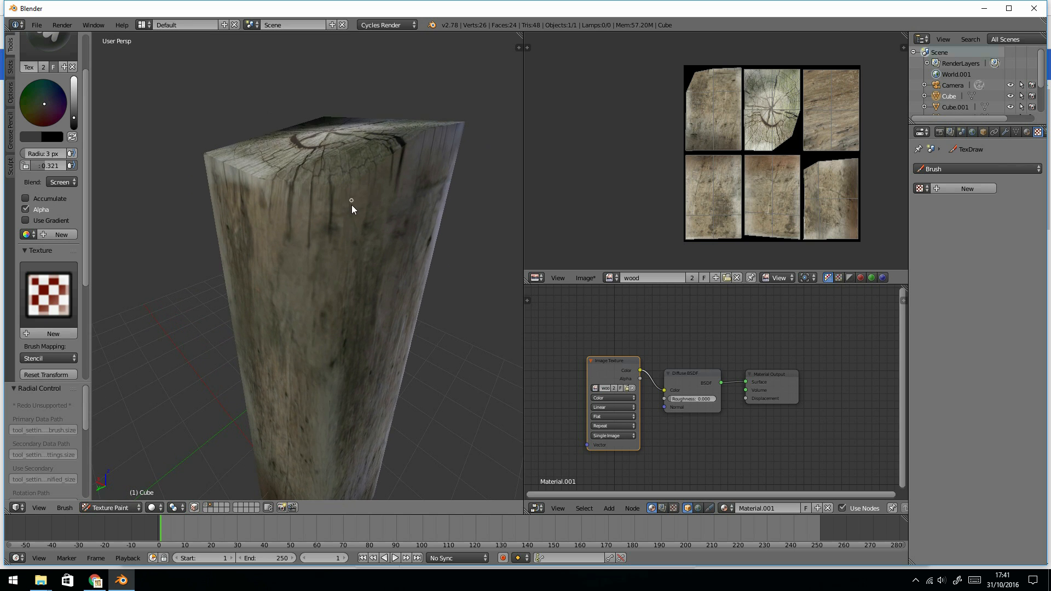